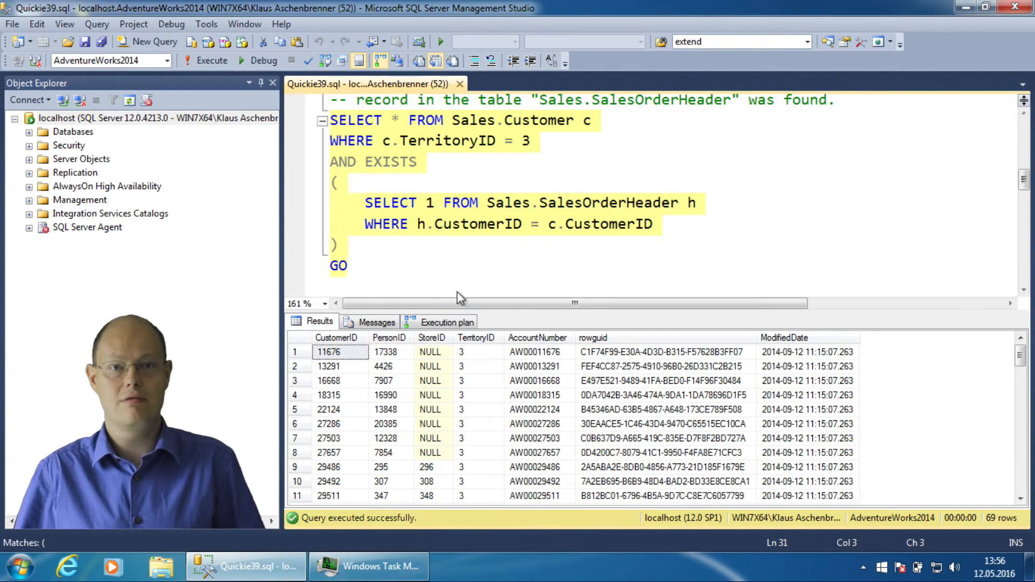
Step: View the EXISTS query's plan: a Nested Loops left semi join returning 69 rows
click(446, 321)
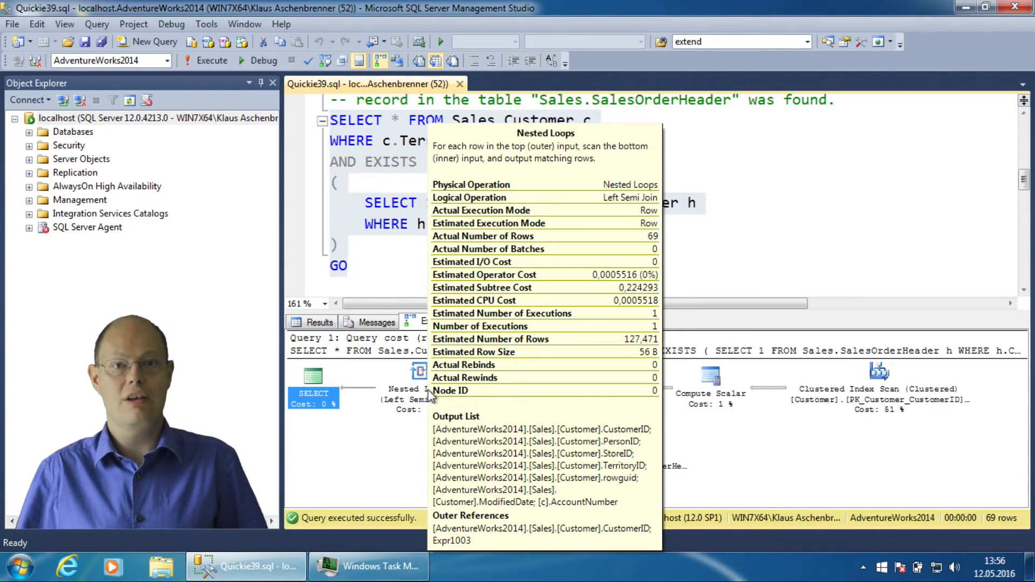
mouse_move(804, 476)
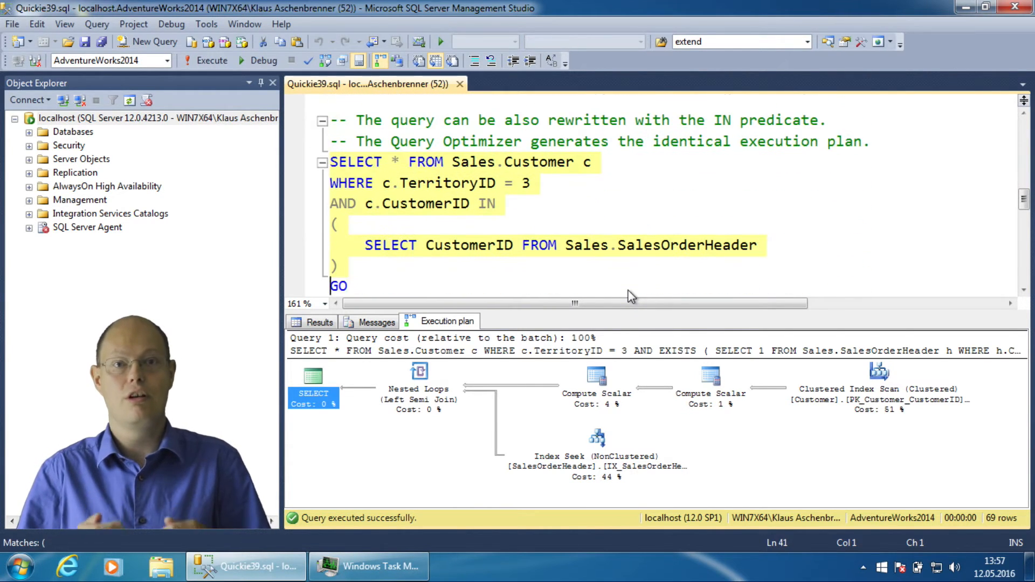
Step: Run the IN rewrite (69 rows) and view its identical left semi join plan
click(320, 323)
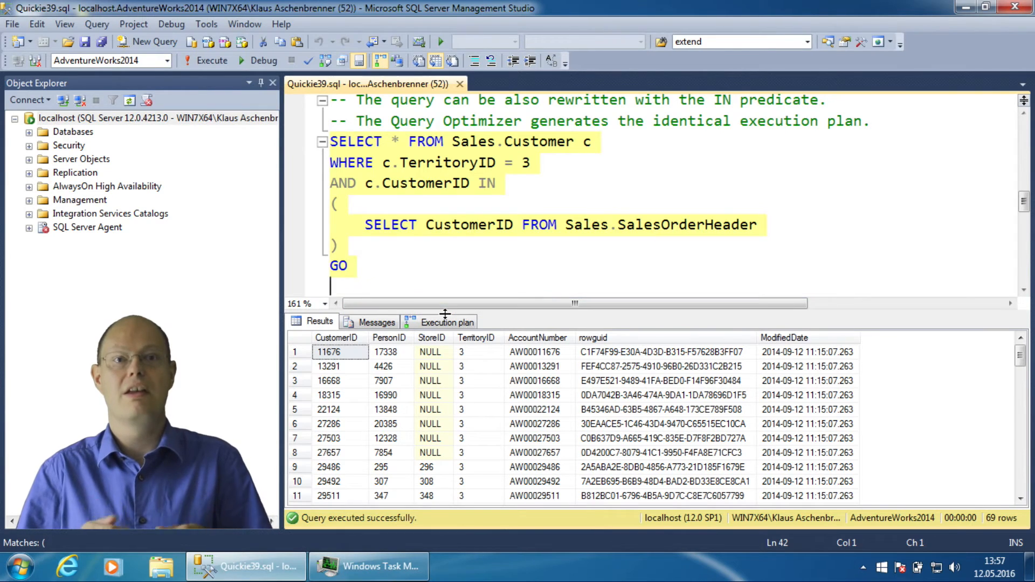
click(446, 321)
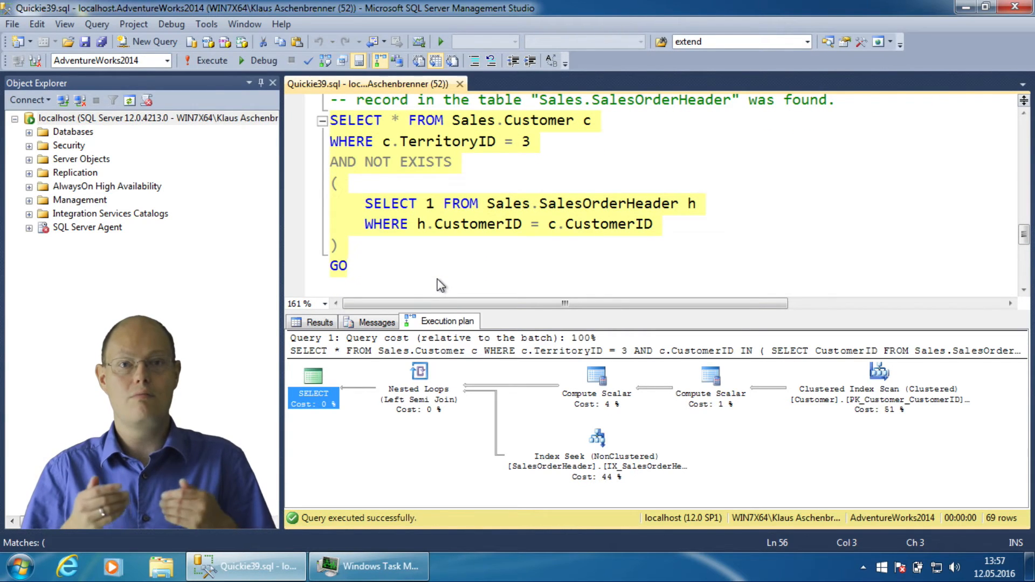
Step: Run the NOT EXISTS query (63 rows) and view its Nested Loops left anti semi join plan
click(311, 321)
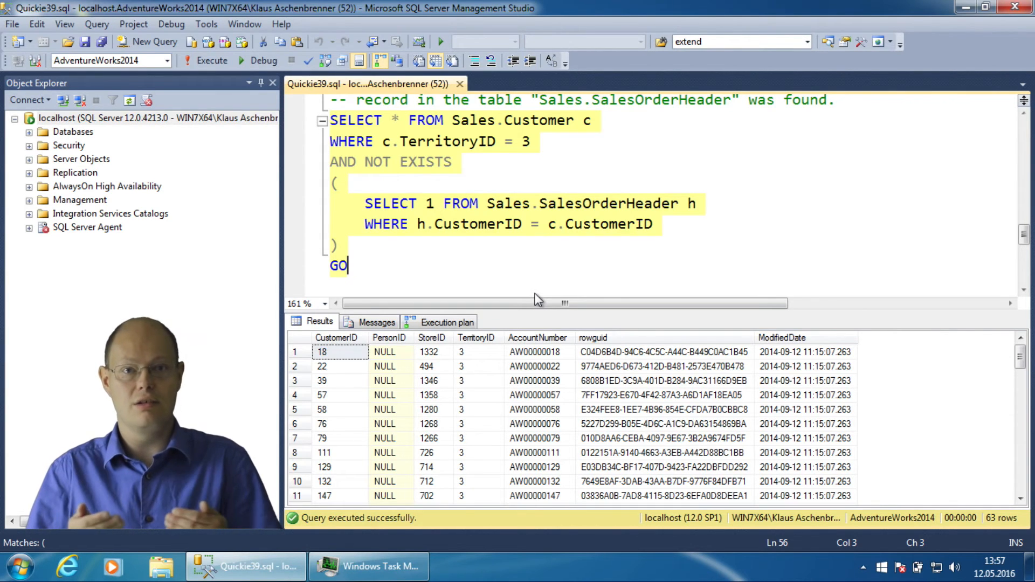
click(446, 322)
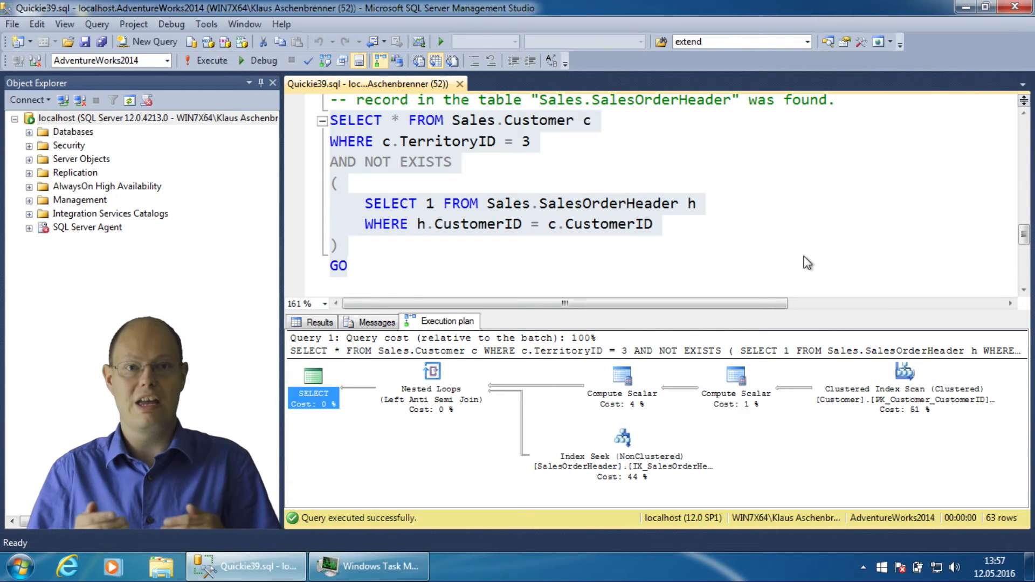
mouse_move(431, 376)
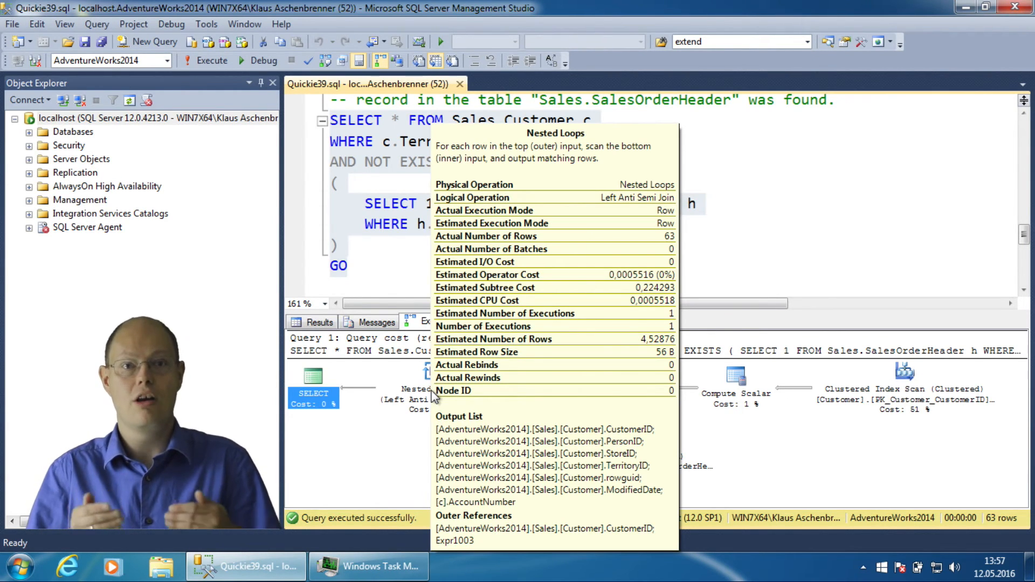
mouse_move(952, 246)
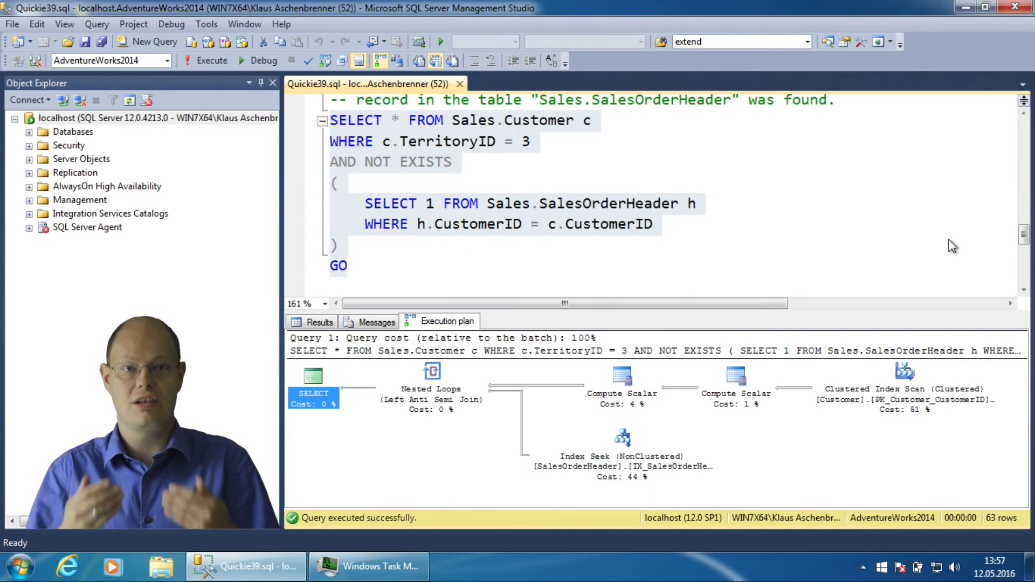
mouse_move(749, 266)
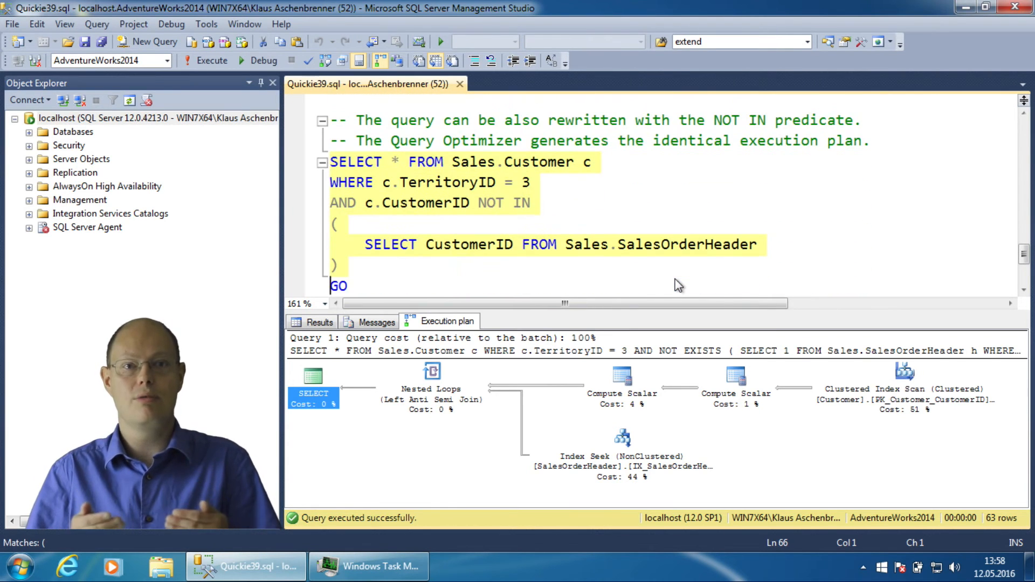
Step: Run the NOT IN query (63 rows) and view its identical anti semi join plan
click(319, 322)
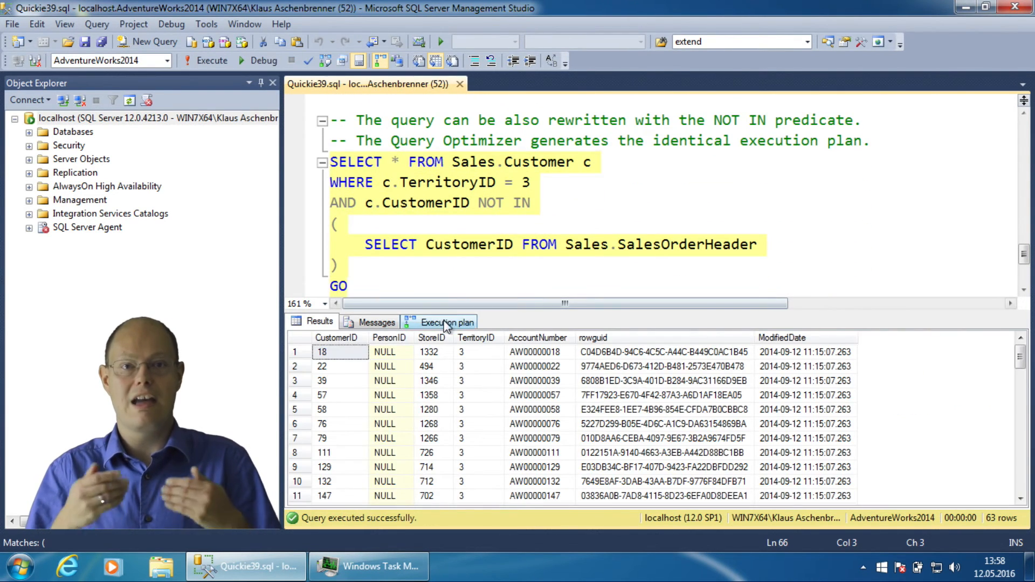
click(446, 323)
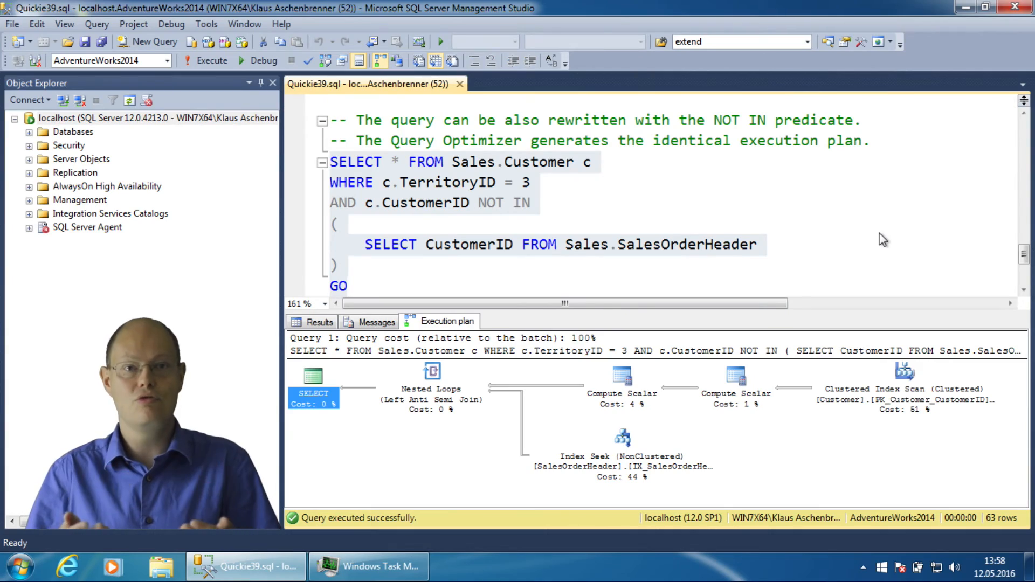